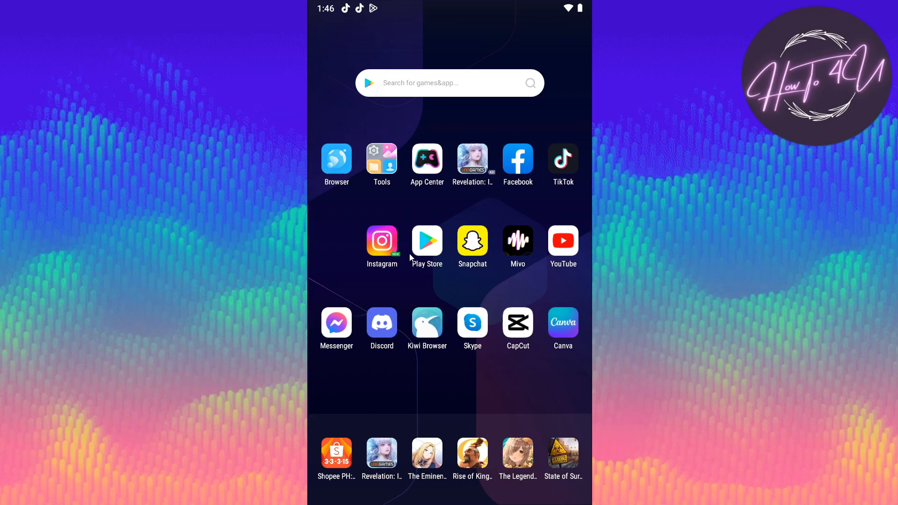
Launch the Google Play Store from the Android home screen.
{"action": "left_click", "coordinate": [426, 241]}
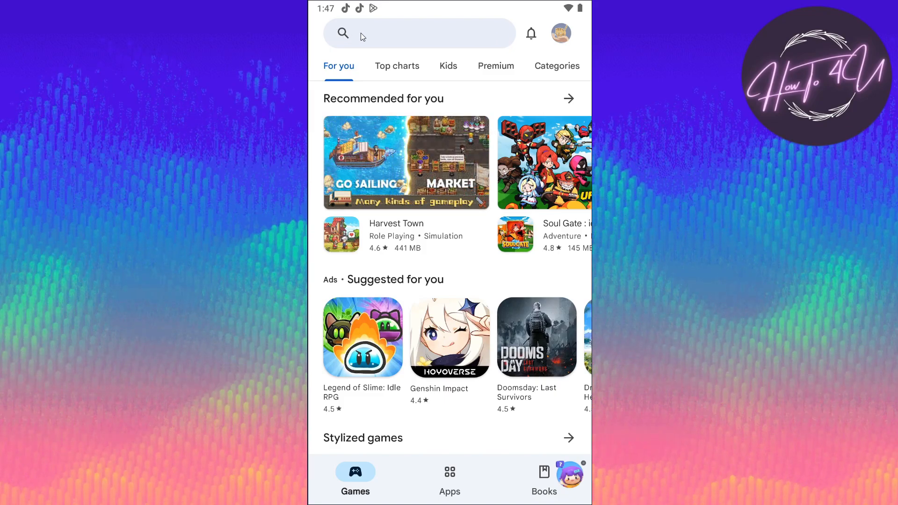
Search the Play Store for 'twitter' using the suggestion after typing 'tw'.
{"action": "left_click", "coordinate": [418, 34]}
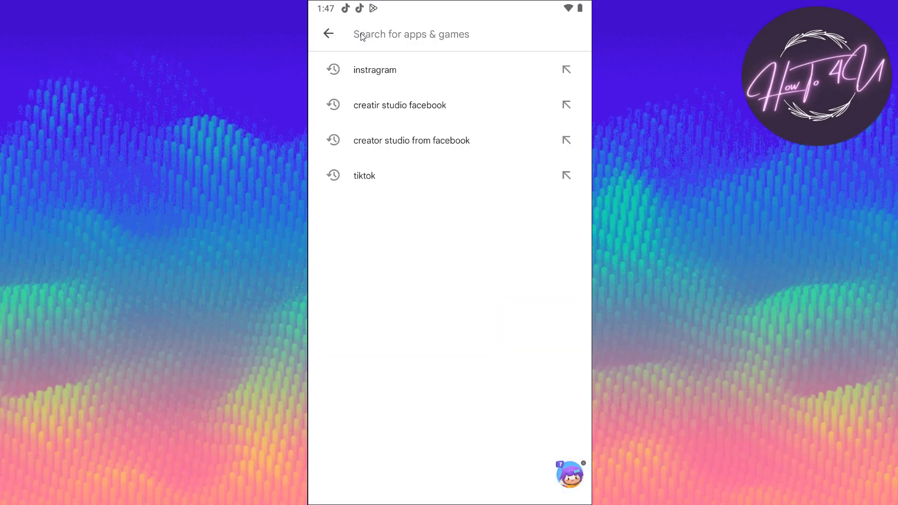
{"action": "type", "text": "twi"}
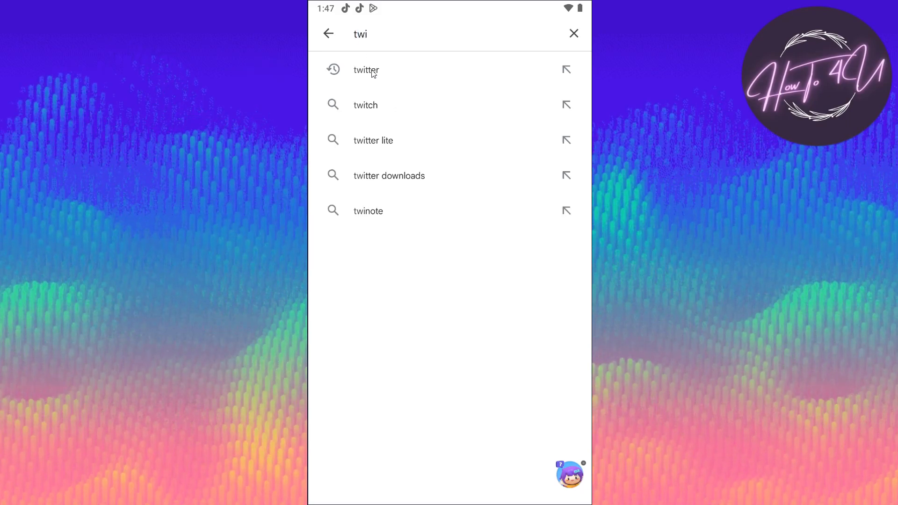
{"action": "left_click", "coordinate": [366, 70]}
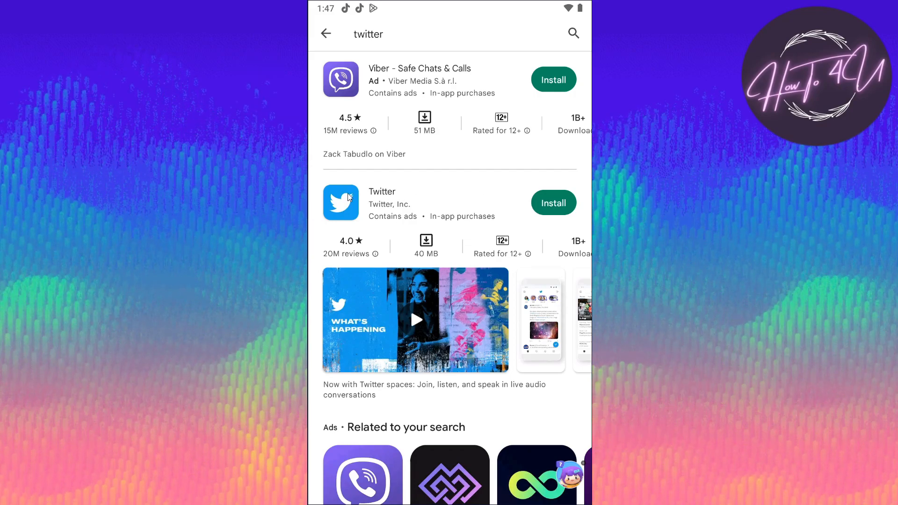
{"action": "mouse_move", "coordinate": [578, 201]}
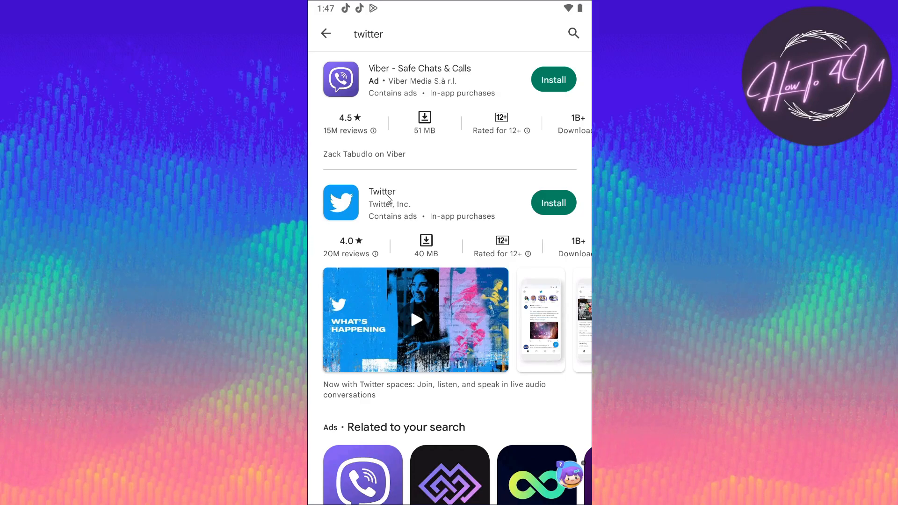
Install the Twitter app by Twitter, Inc. and launch it once installed.
{"action": "left_click", "coordinate": [382, 202]}
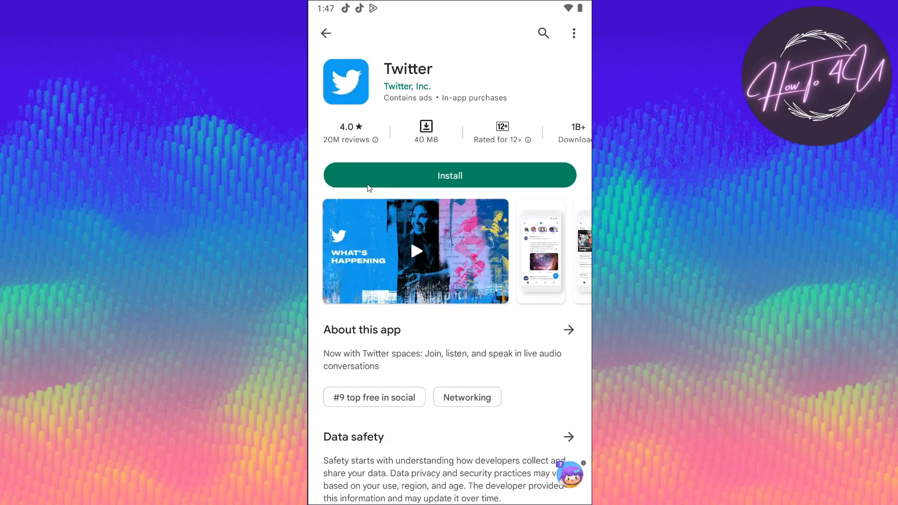
{"action": "left_click", "coordinate": [450, 176]}
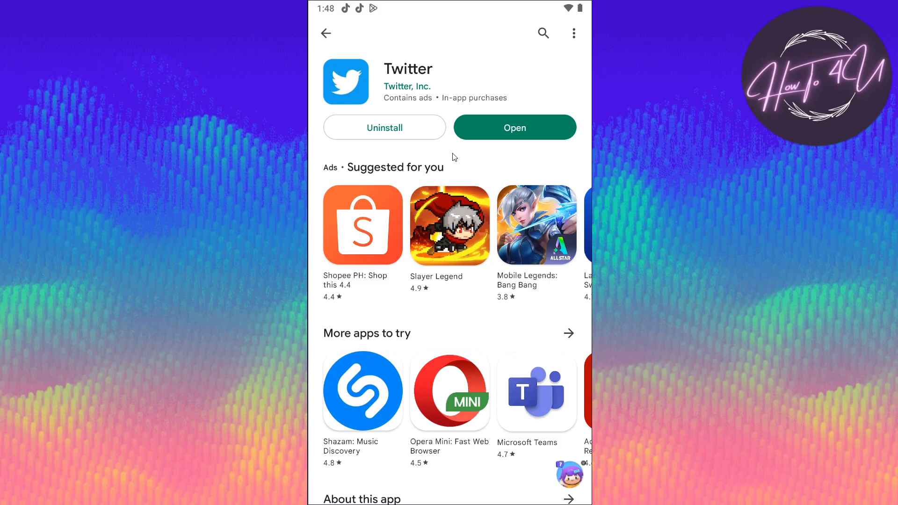
{"action": "left_click", "coordinate": [514, 127]}
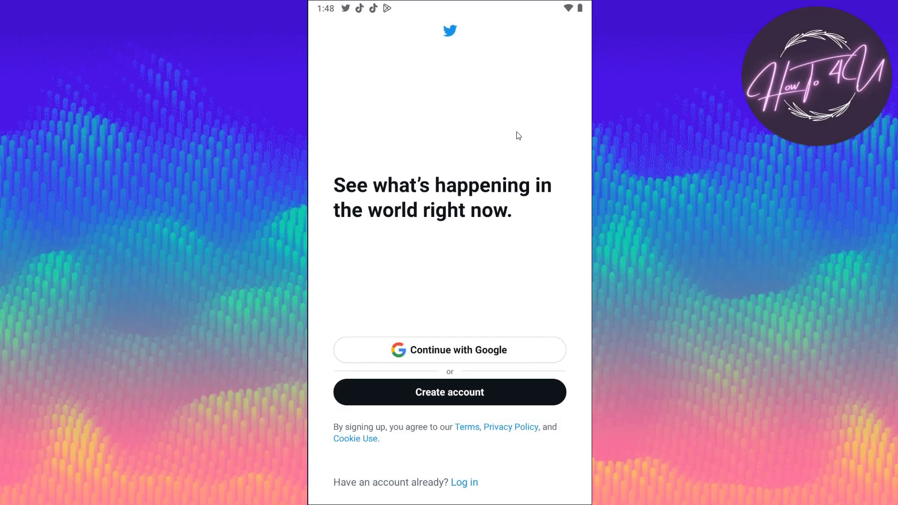
Choose 'Continue with Google' on Twitter's welcome screen.
{"action": "left_click", "coordinate": [449, 349]}
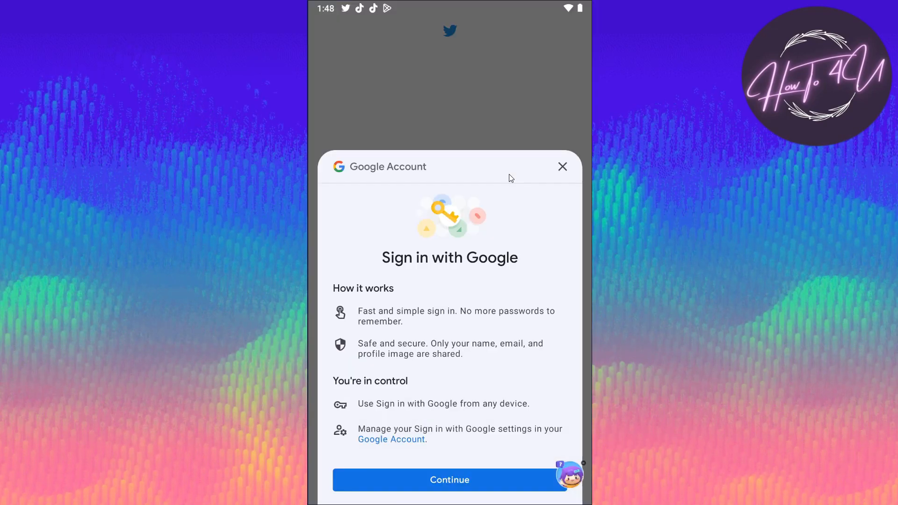